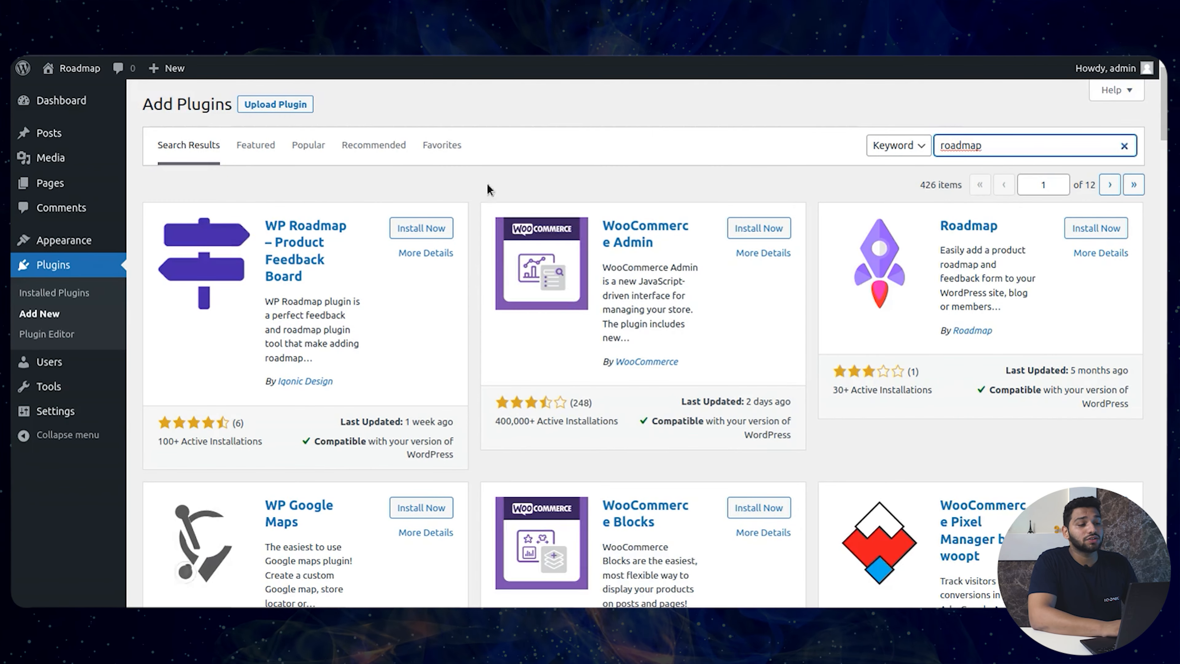
# Install and activate the WP Roadmap – Product Feedback Board plugin
pyautogui.click(420, 228)
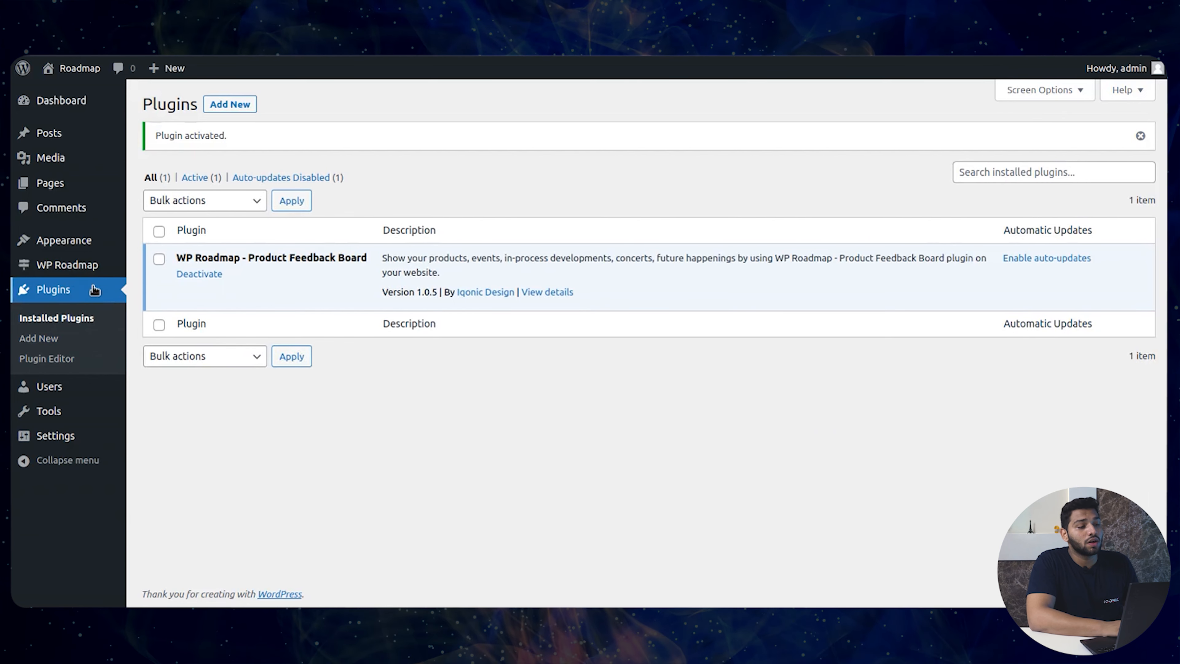
# Add a task 'Future Task 1' with a description under the For Future status and save it
pyautogui.click(67, 264)
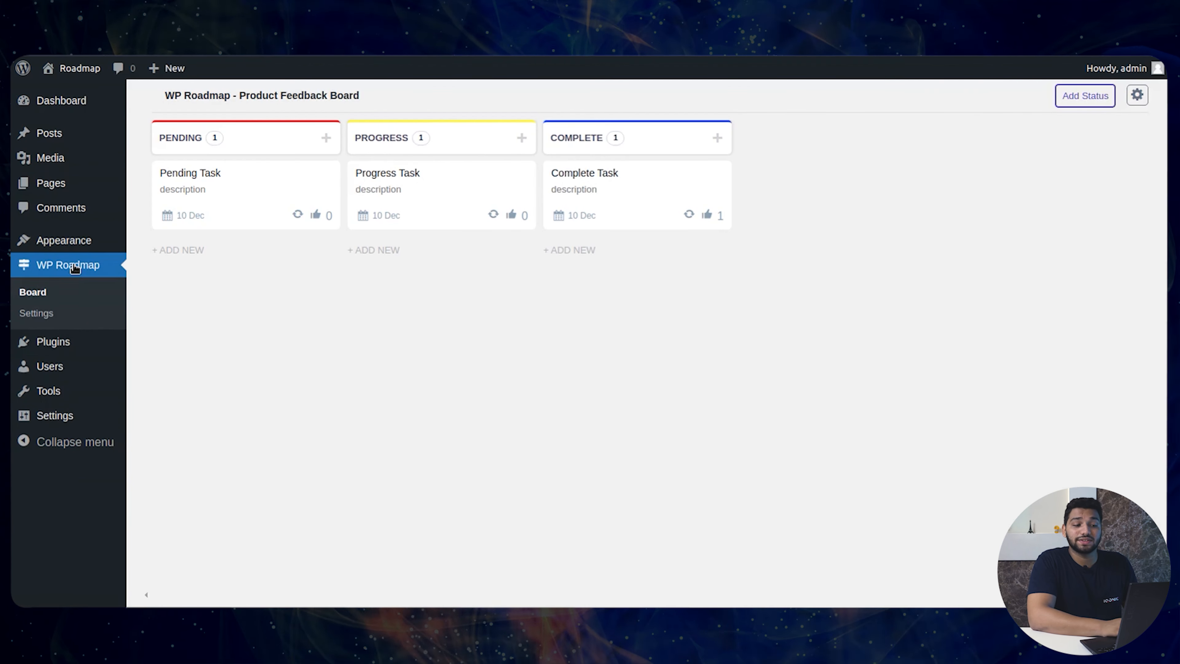
pyautogui.moveTo(292, 272)
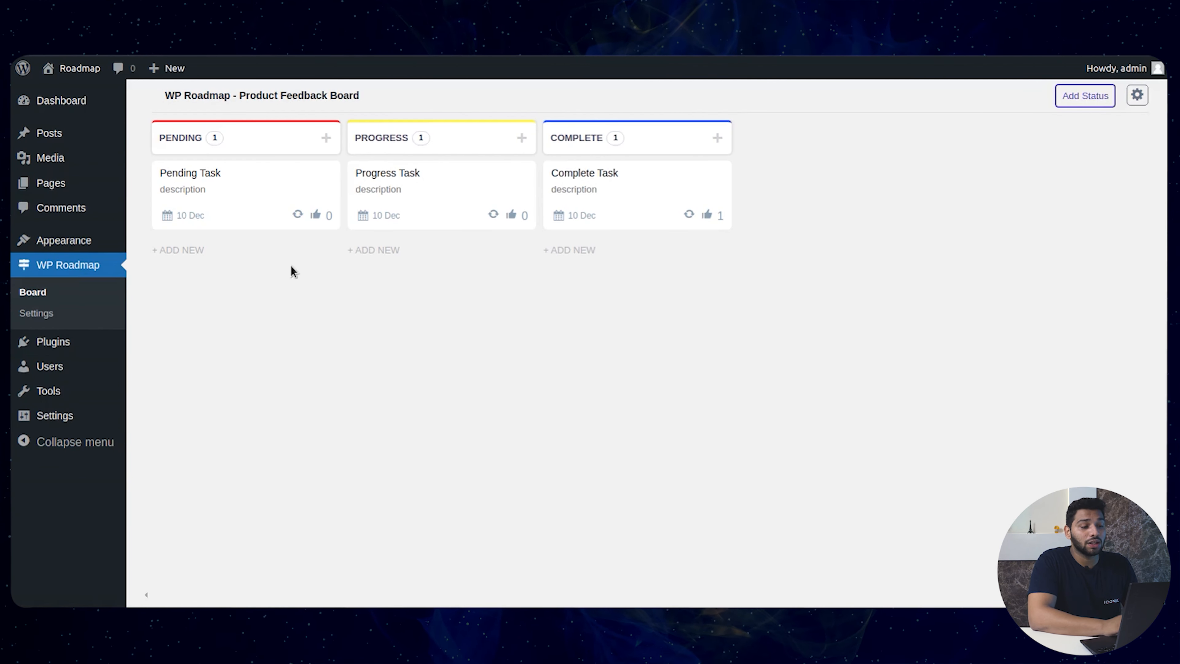
pyautogui.moveTo(386, 155)
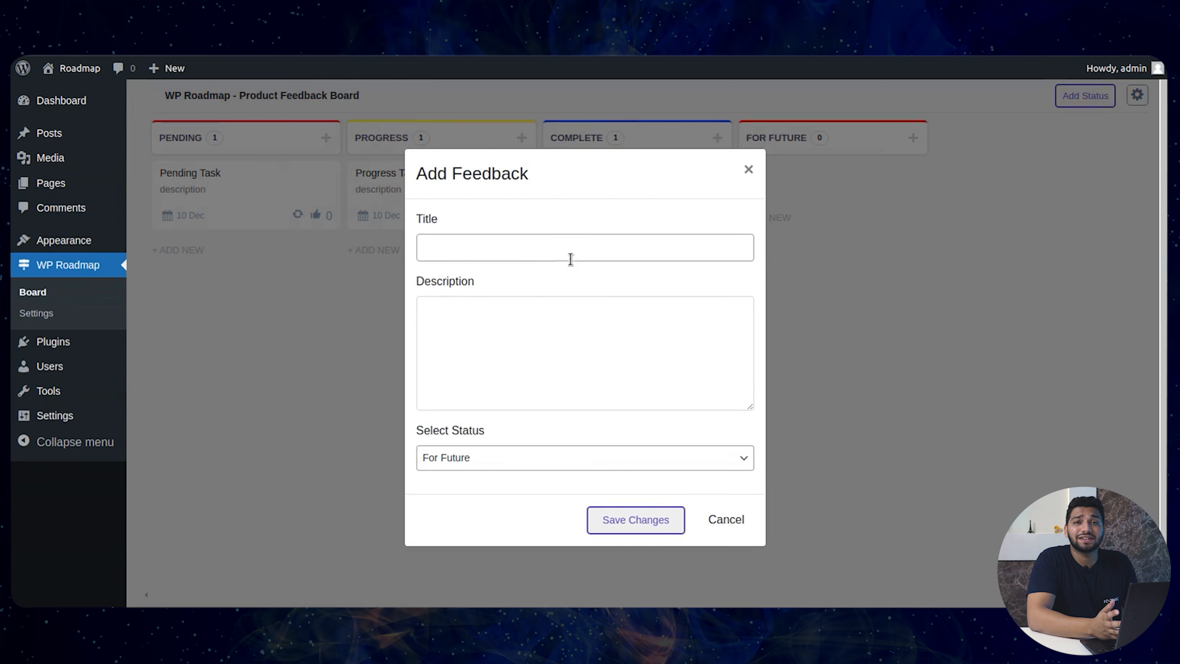
pyautogui.write('Future Task 1')
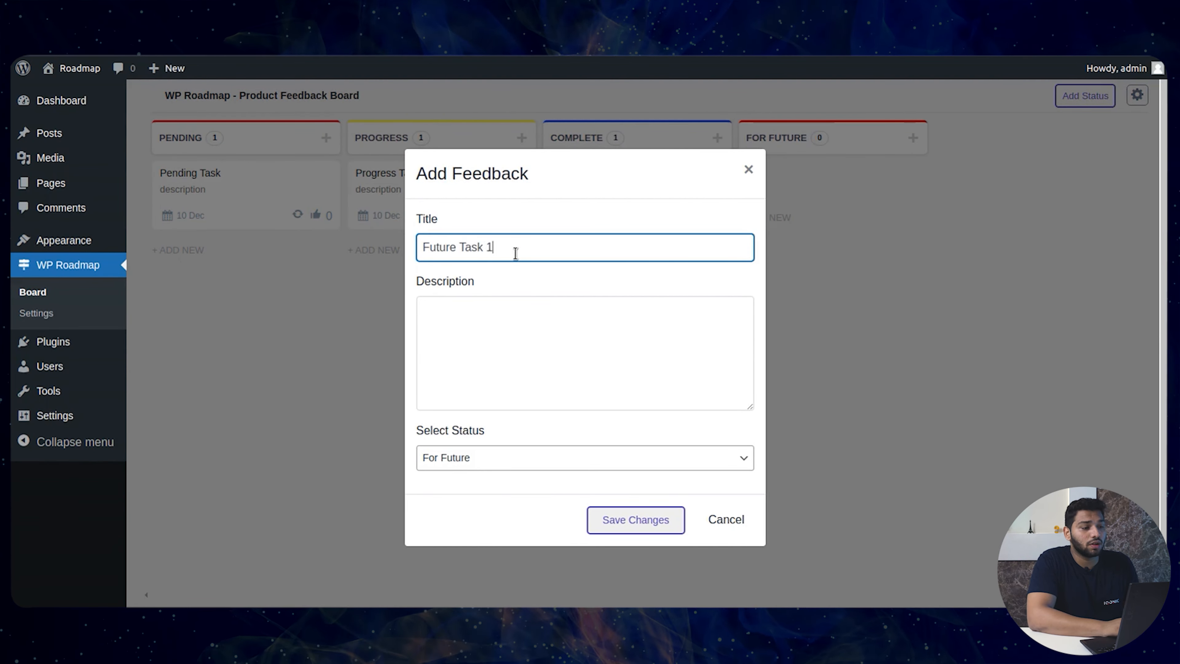
pyautogui.write('description')
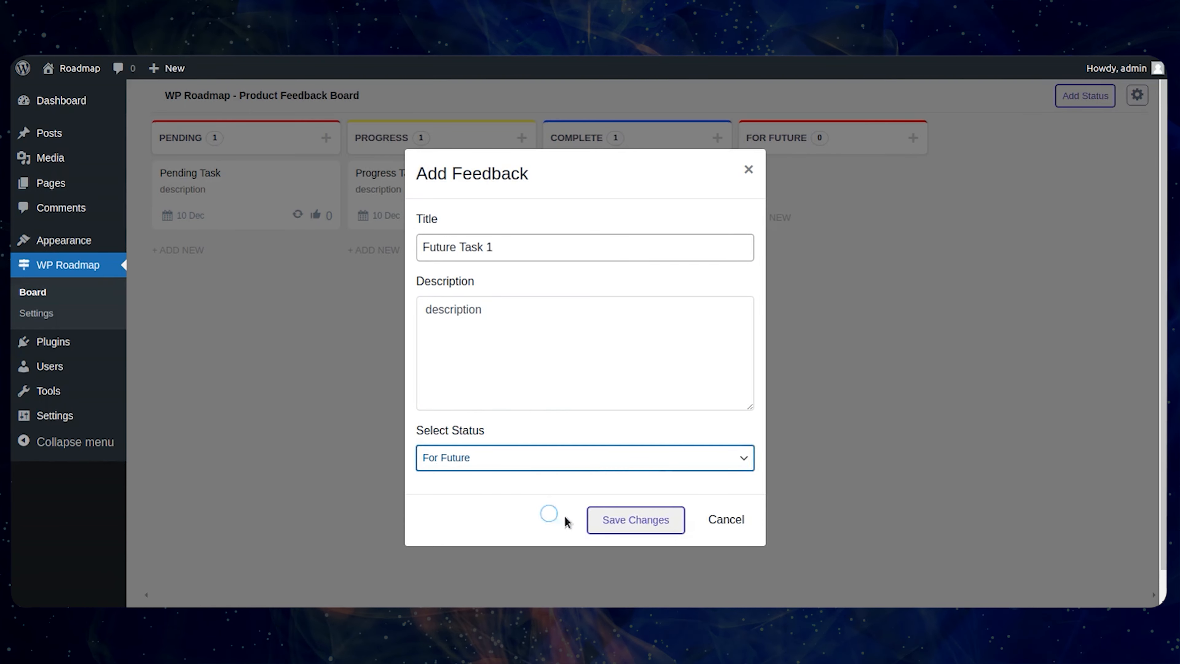
pyautogui.click(635, 521)
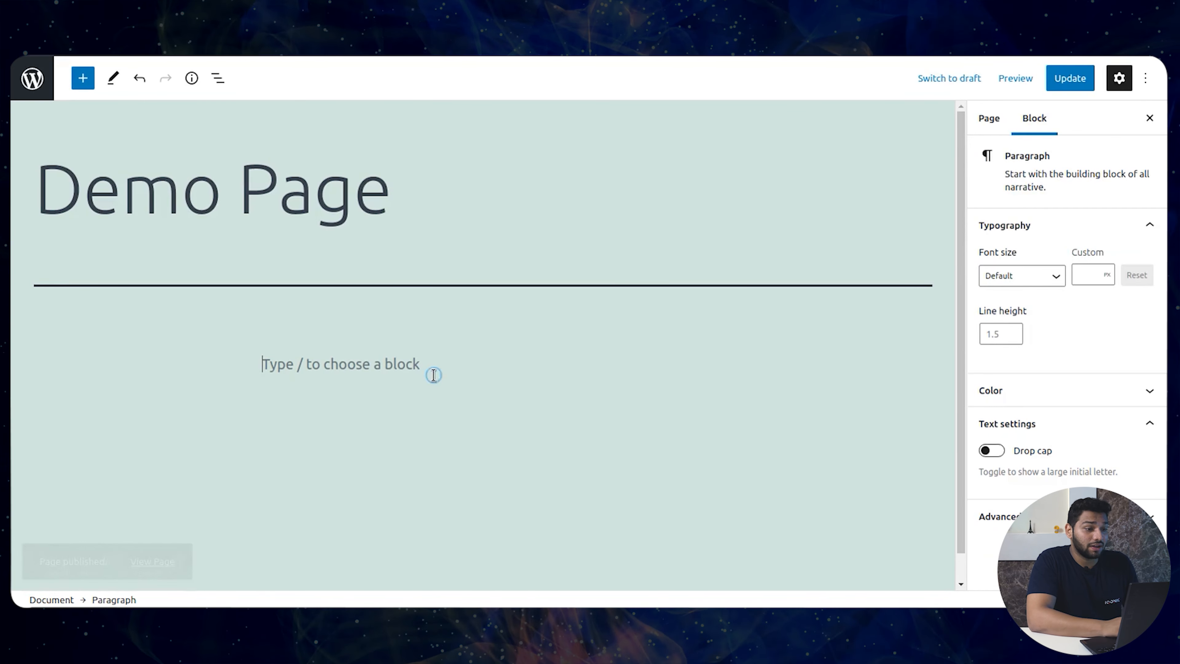
# Insert a Shortcode block beneath the Demo Page title
pyautogui.click(689, 361)
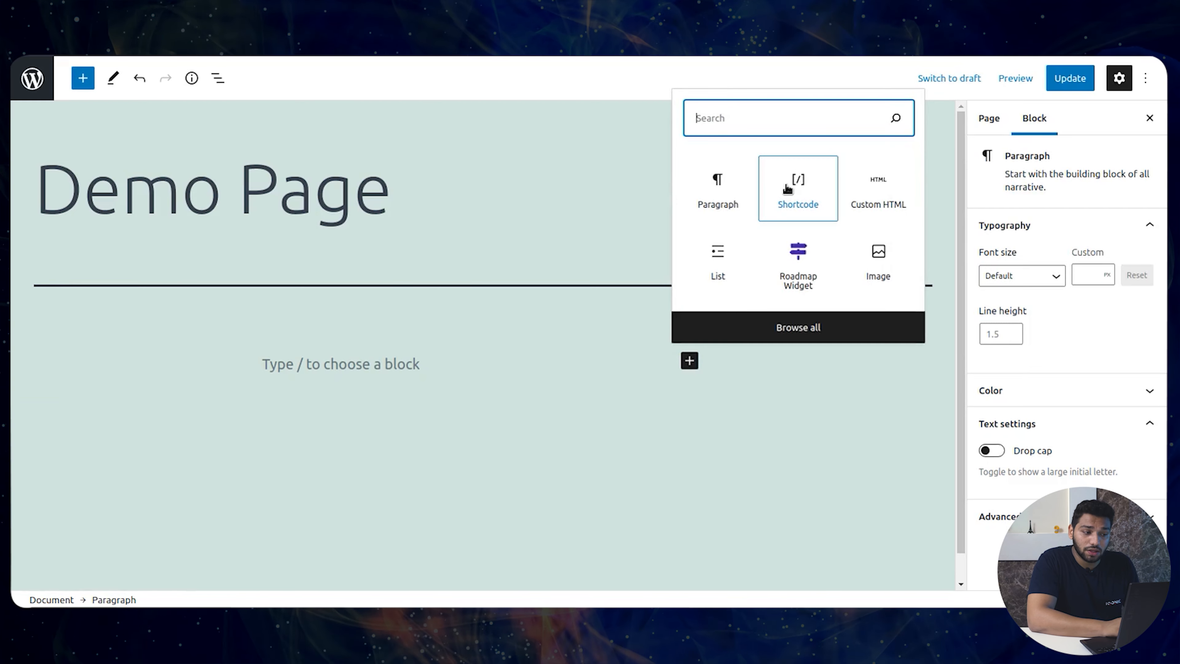
pyautogui.click(797, 188)
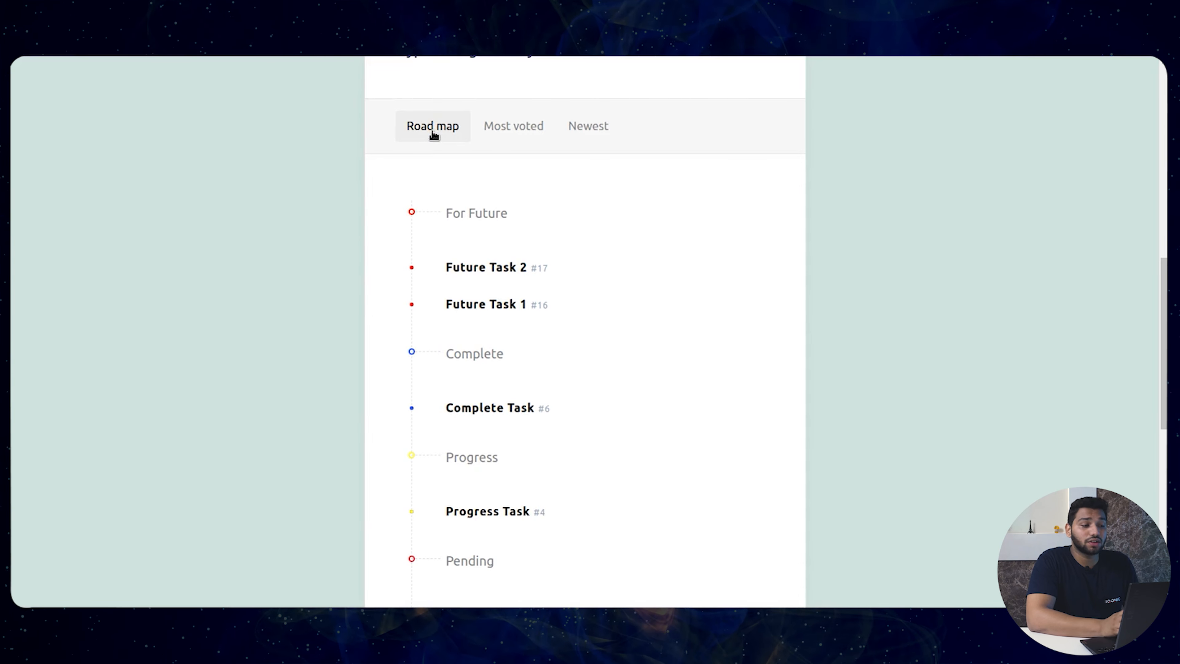
# On the public roadmap's Newest view, upvote Future Task 2
pyautogui.click(588, 126)
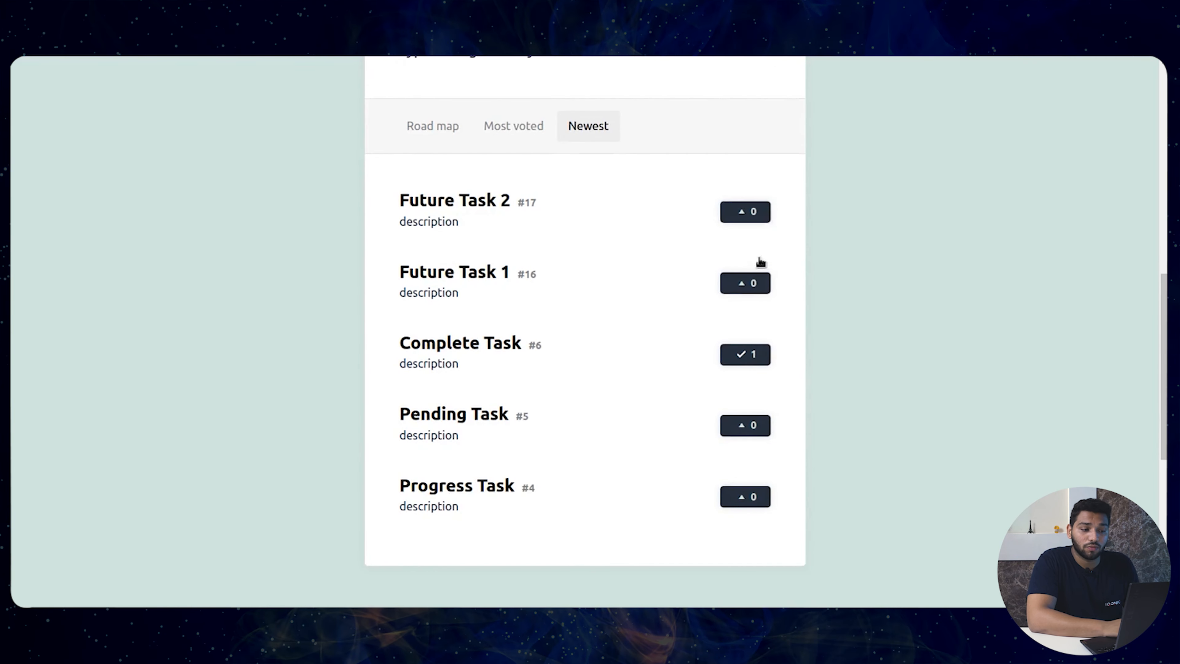
pyautogui.click(744, 211)
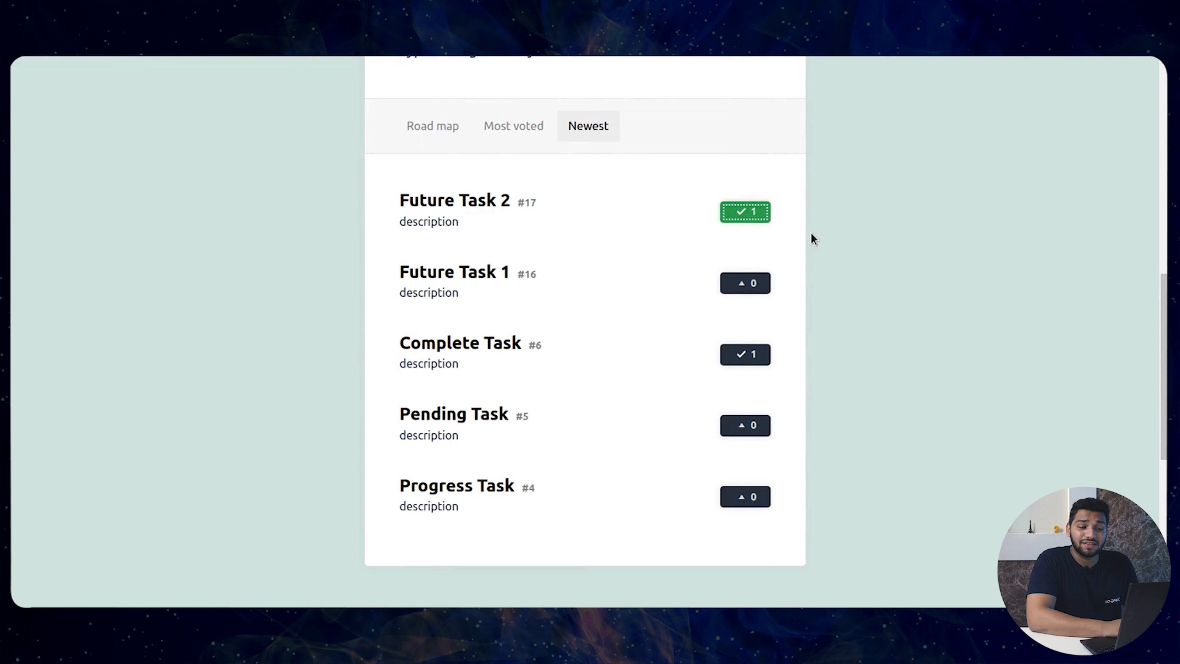
pyautogui.moveTo(495, 206)
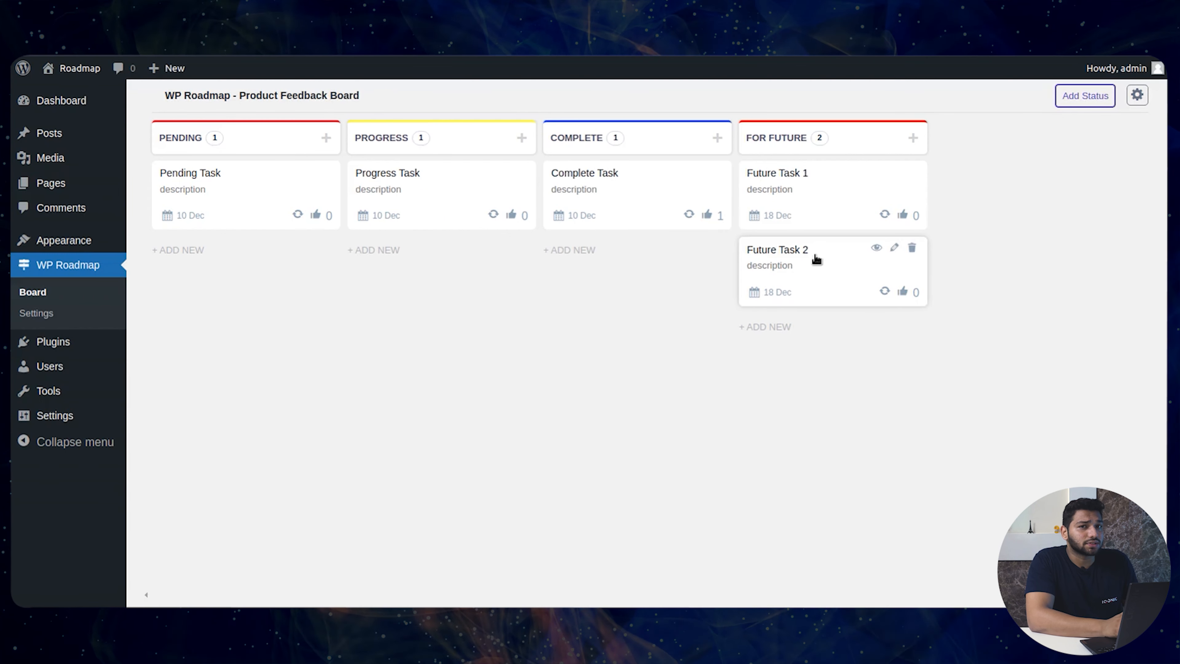
# Reset Future Task 2's vote count, then go to the roadmap's General Settings
pyautogui.click(876, 248)
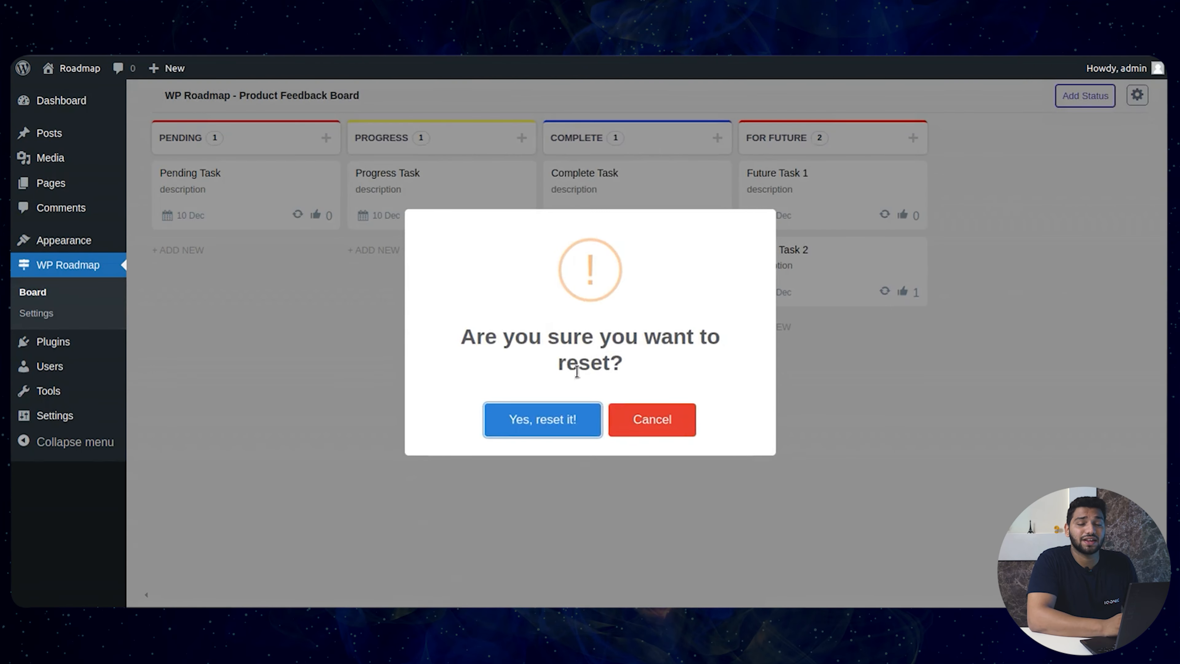
pyautogui.click(543, 419)
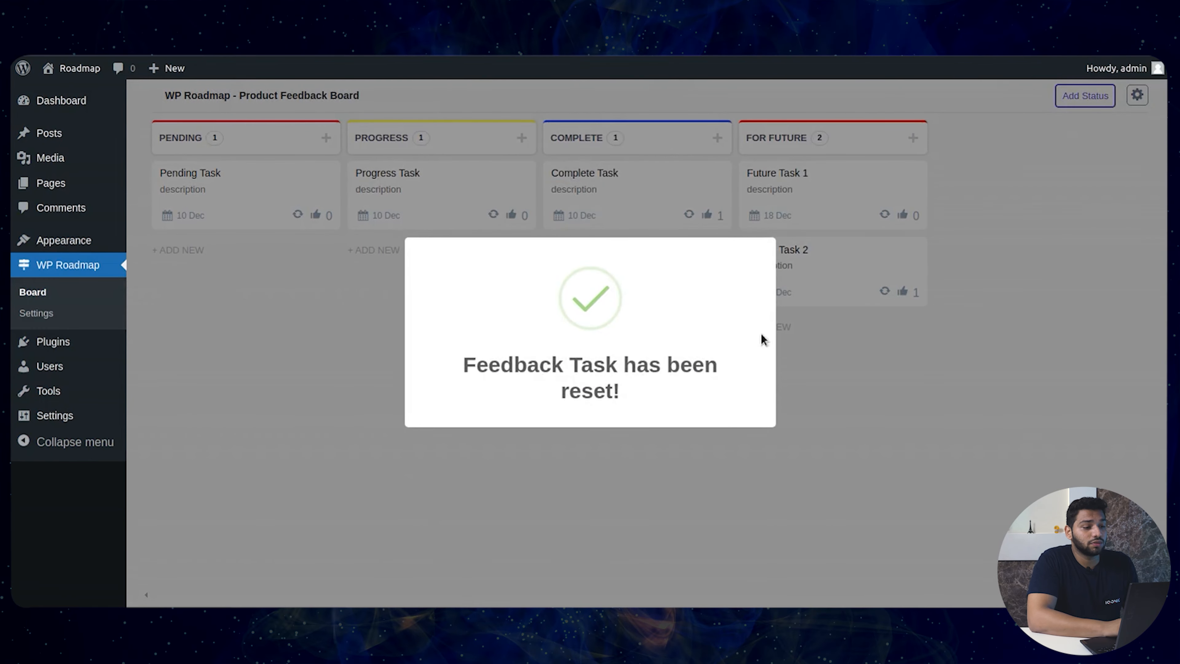
pyautogui.click(36, 313)
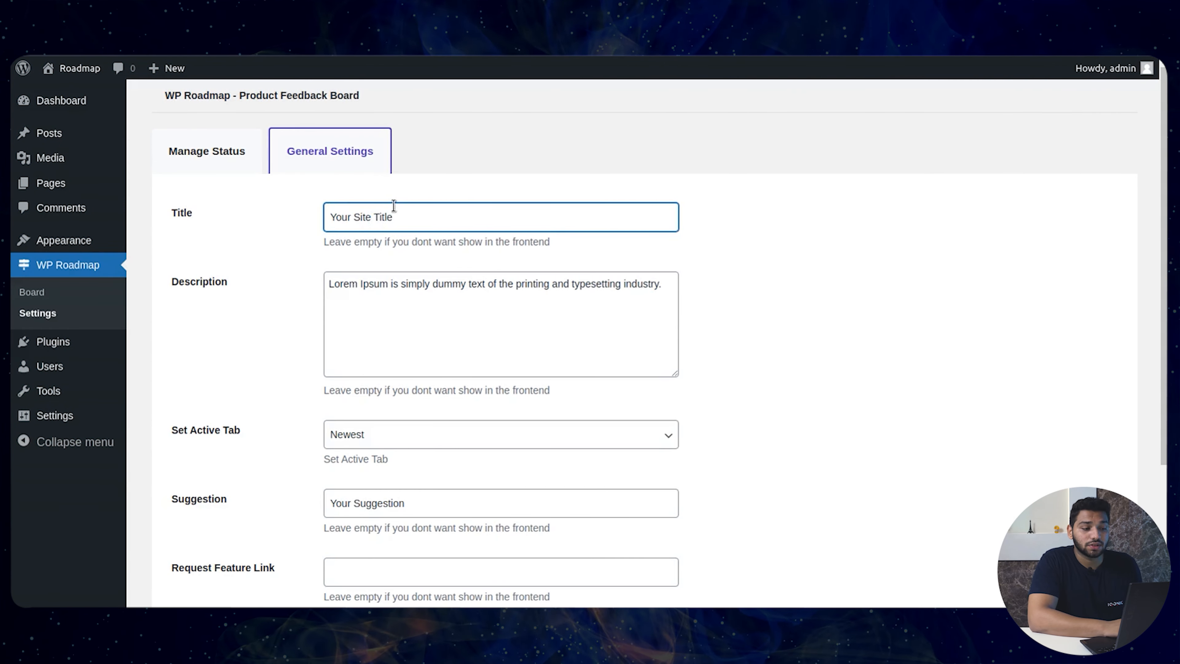
pyautogui.doubleClick(363, 217)
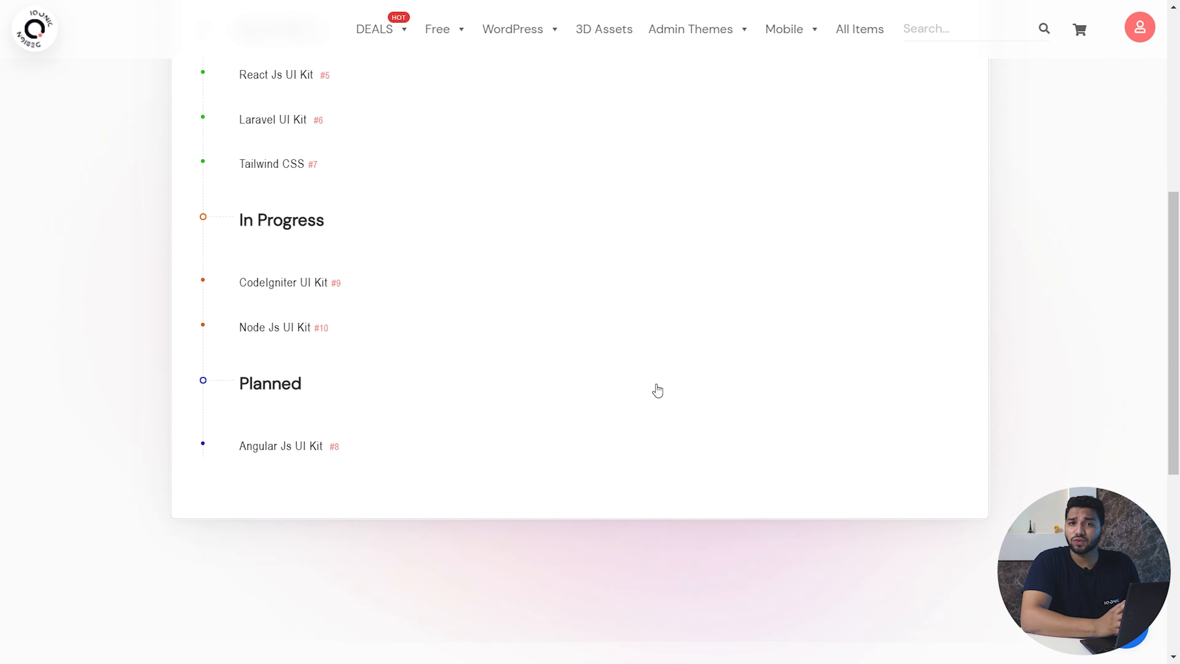
# On the live Iqonic roadmap, sort by Most Voted, upvote Node Js UI Kit and go to Feature Request
pyautogui.click(309, 134)
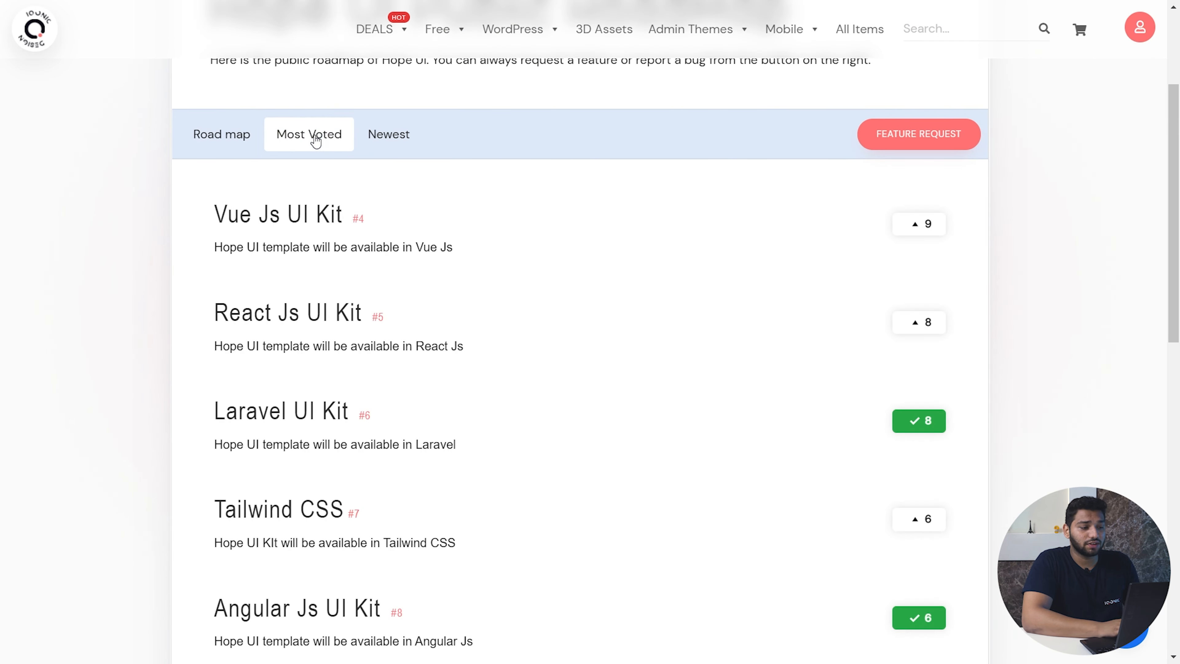
pyautogui.scroll(-3)
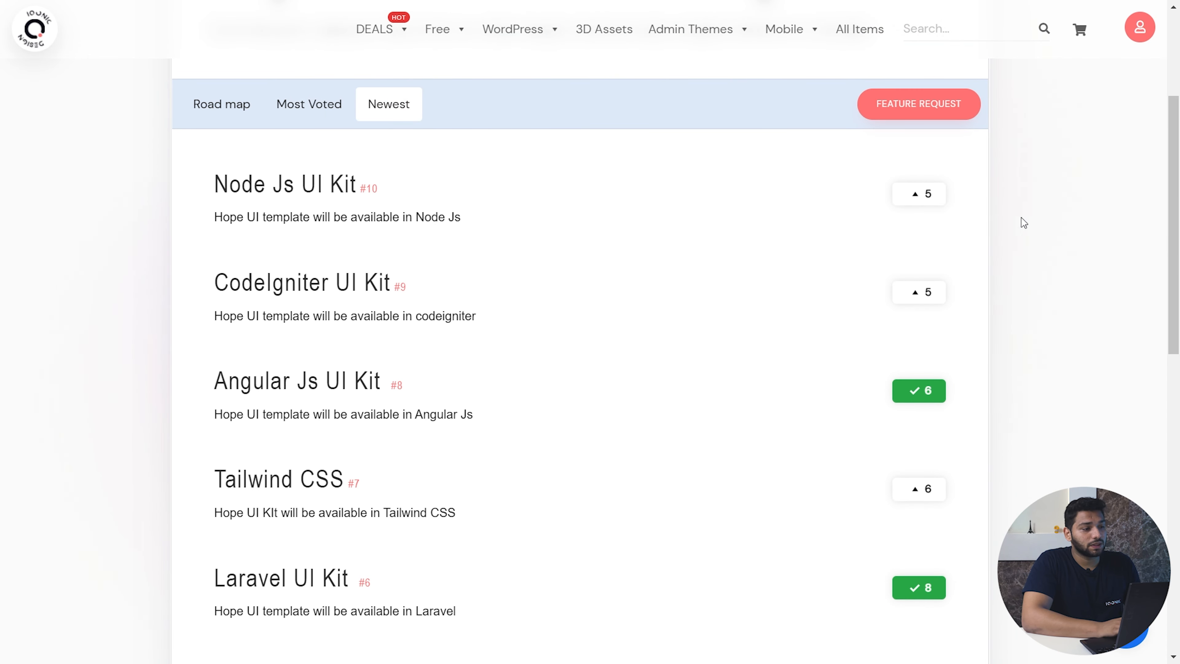
pyautogui.click(919, 194)
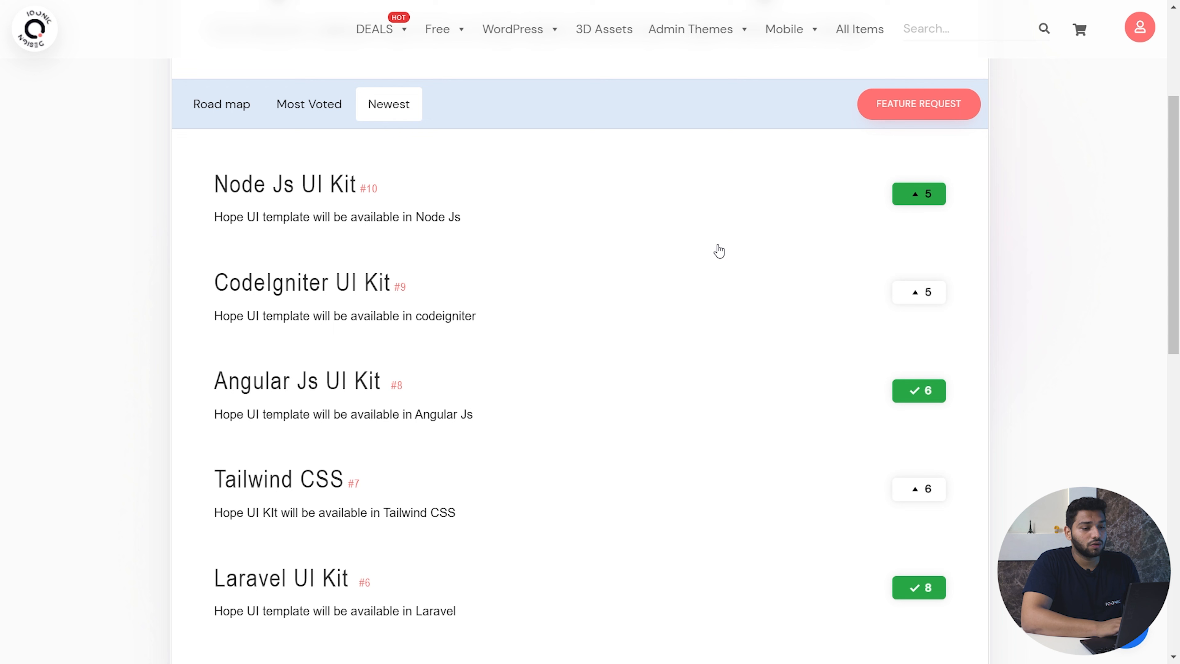
pyautogui.click(917, 103)
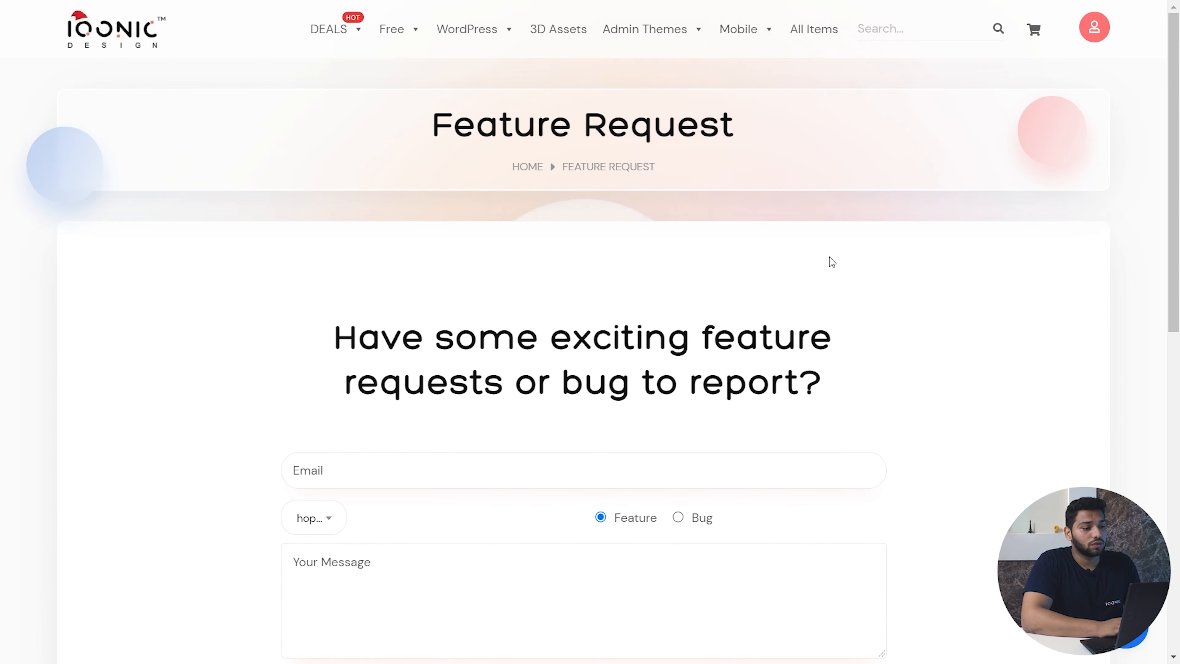